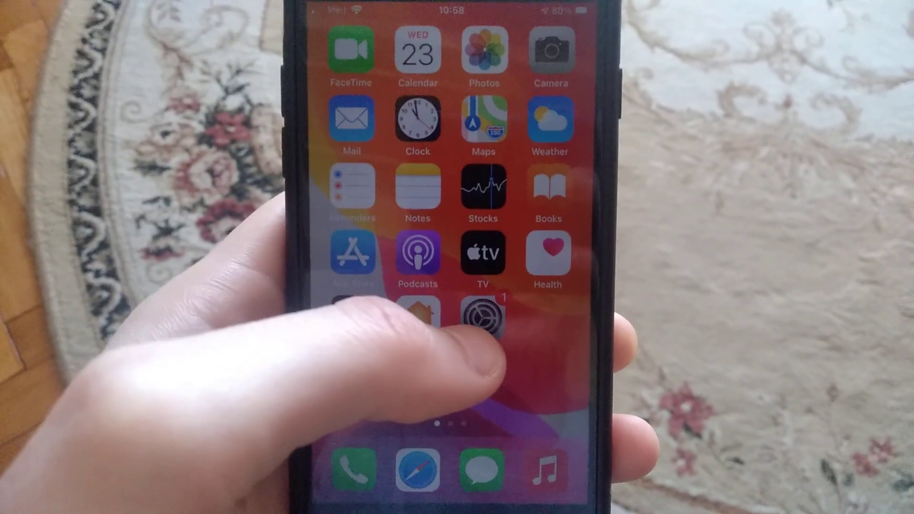
- Reach the Display & Brightness page in Settings to lower the screen brightness
click(482, 315)
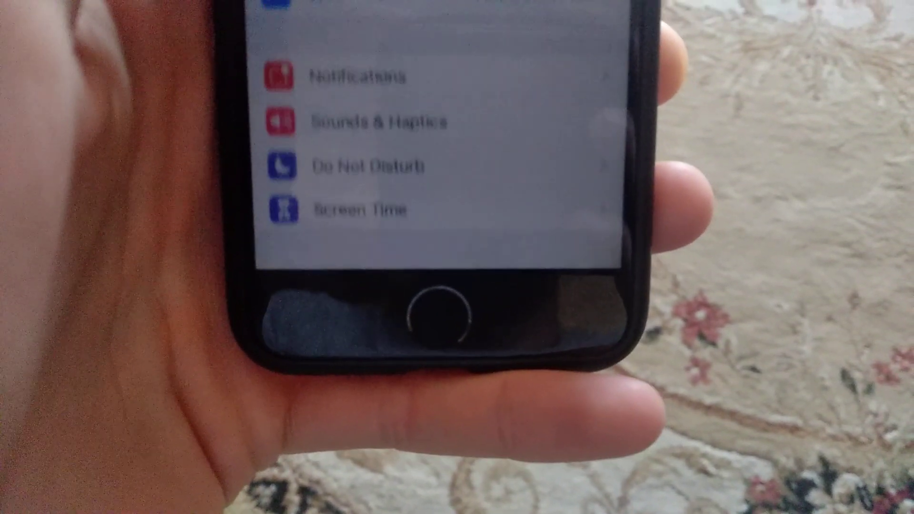
scroll(down, 3)
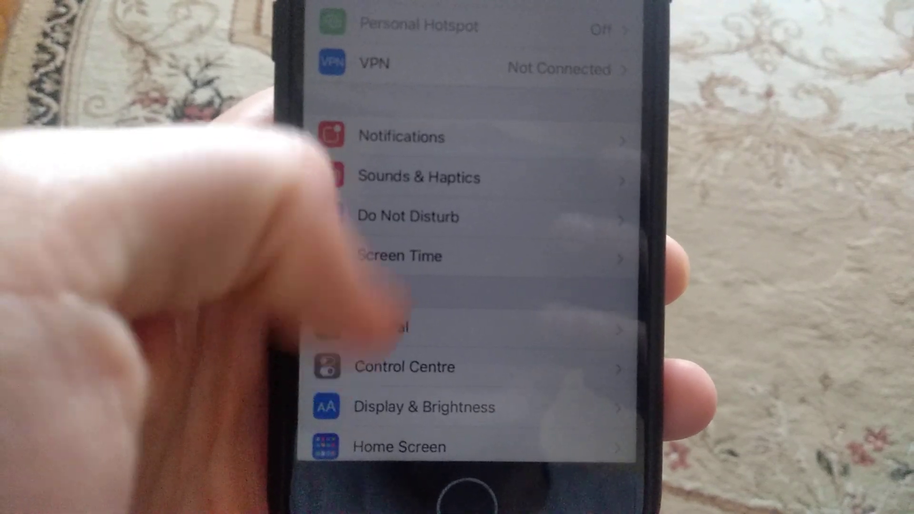
scroll(down, 3)
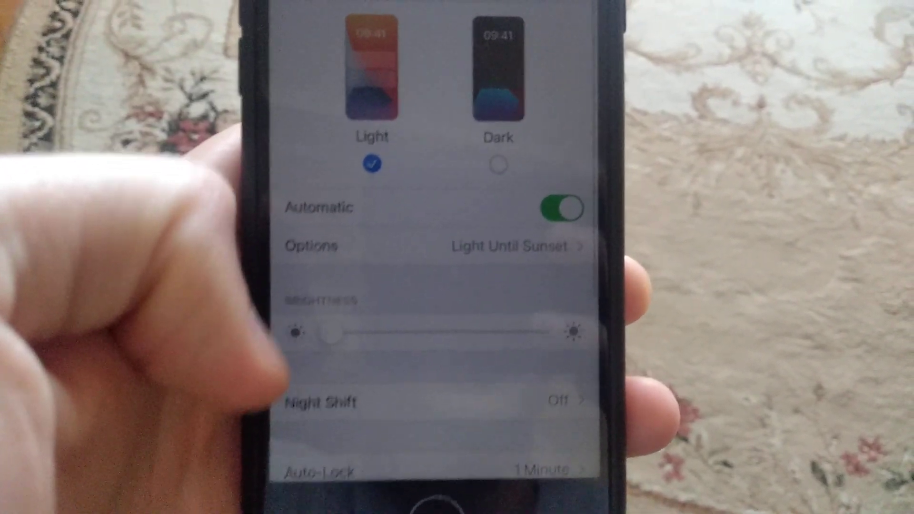
scroll(down, 3)
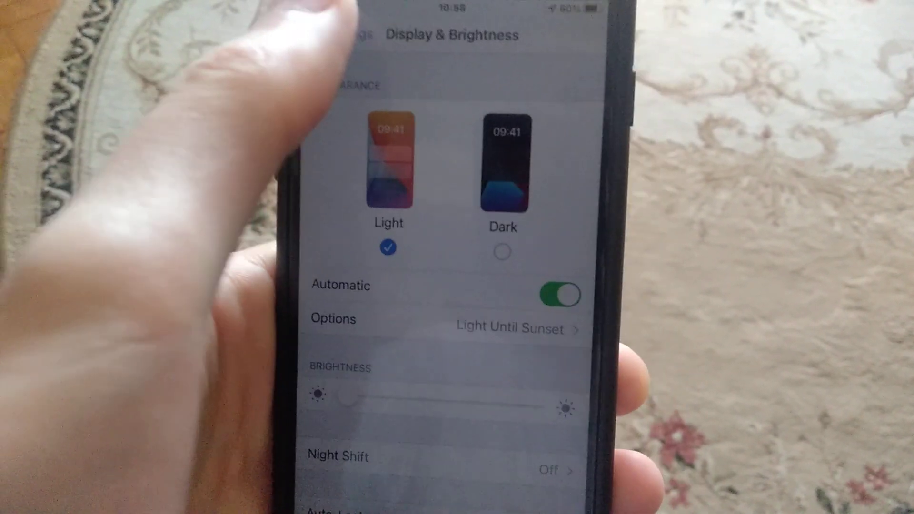
- Turn Background App Refresh off under General and go back to the main list
click(349, 34)
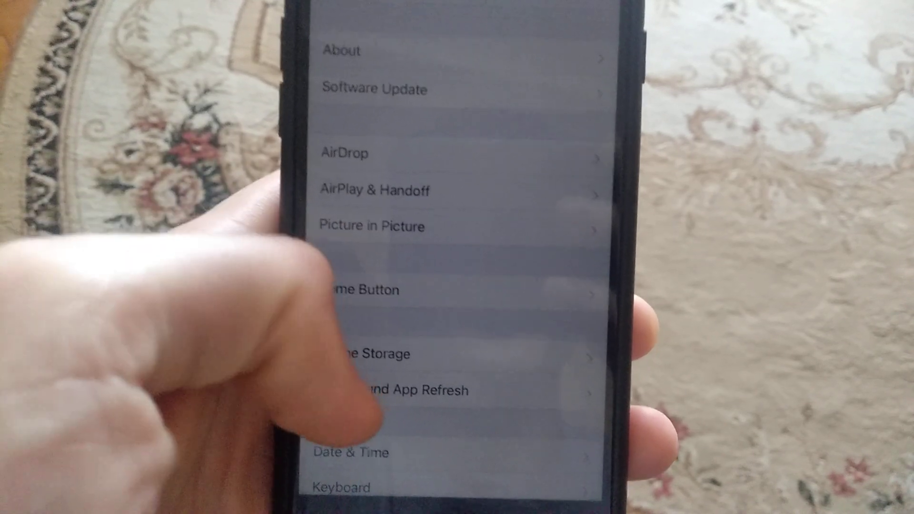
click(391, 390)
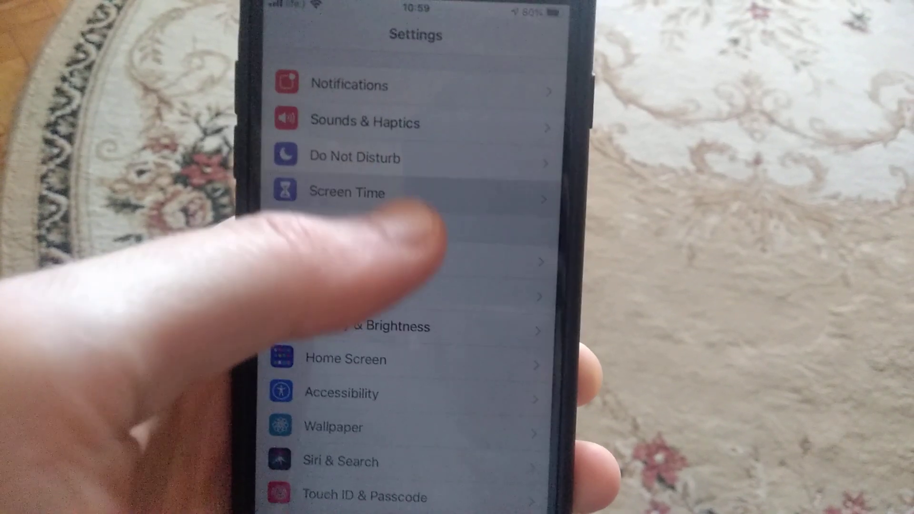
- Turn Off Screen Time from its page and confirm in the sheet
click(346, 192)
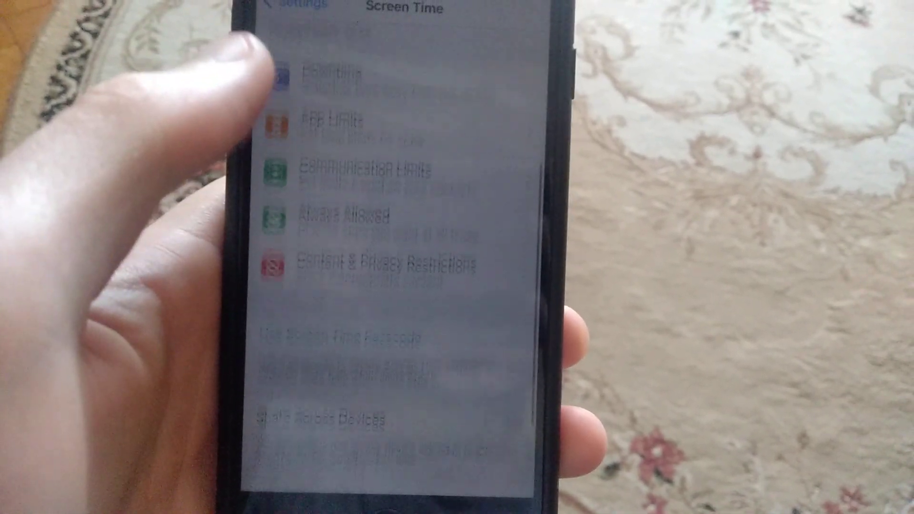
scroll(down, 3)
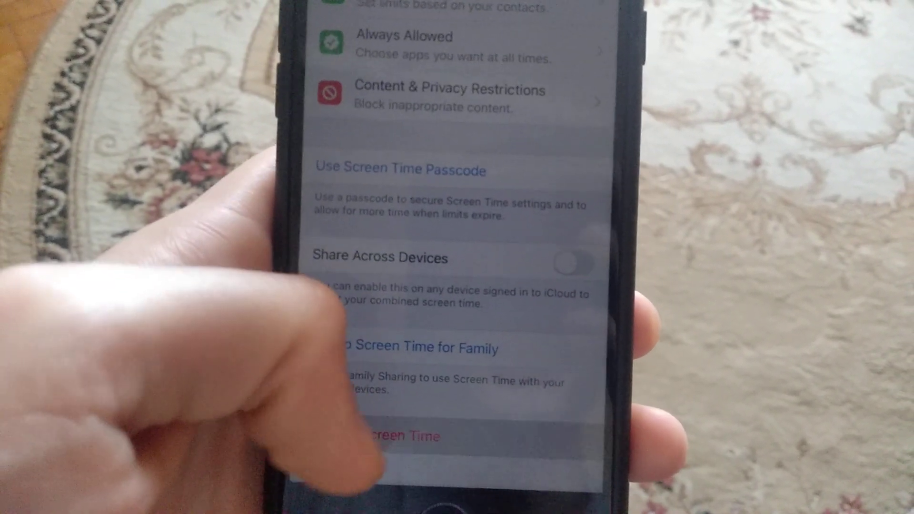
click(398, 435)
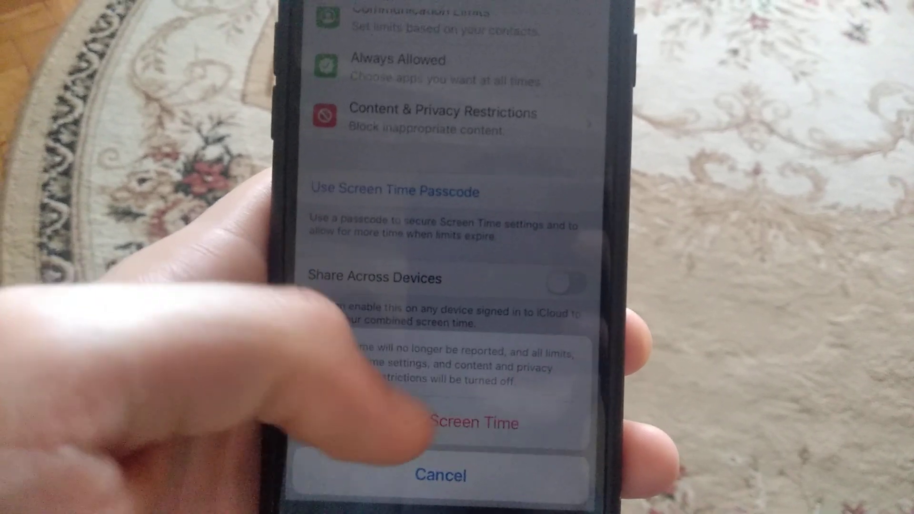
click(441, 474)
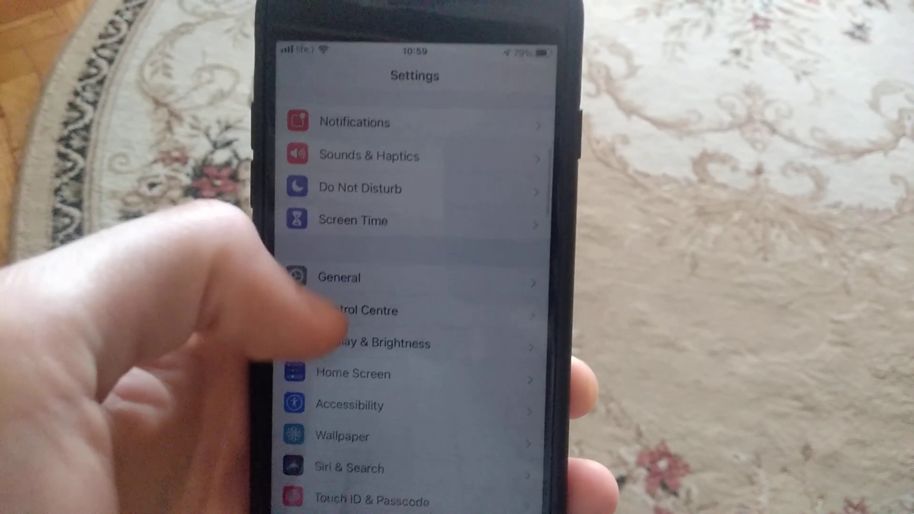
- Go to the General page to reach the Shut Down option
click(338, 277)
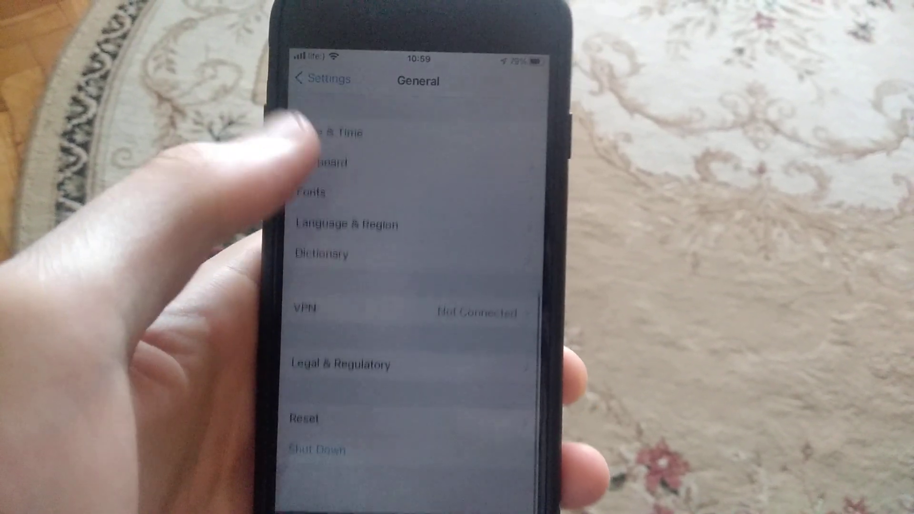